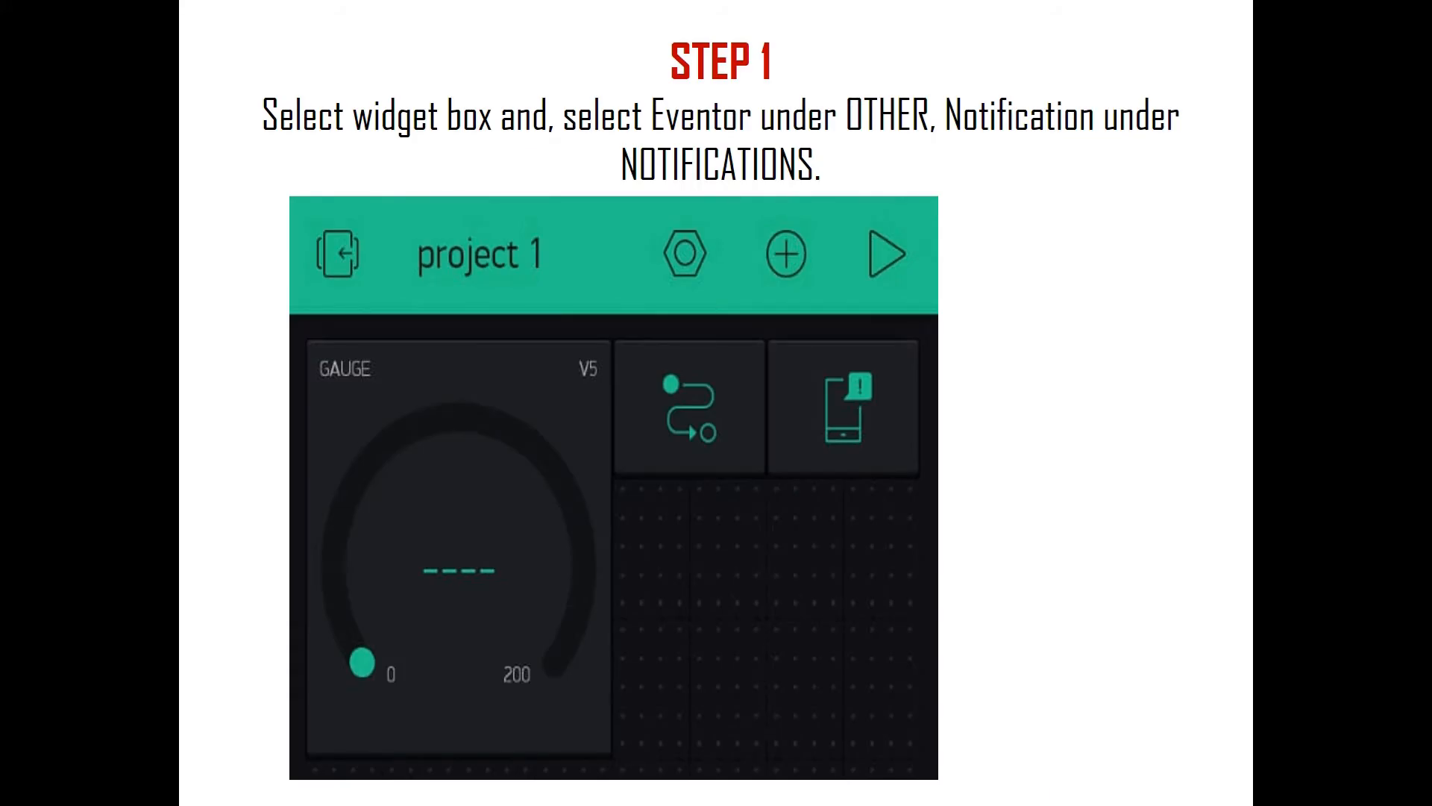
Advance to the Step 2 slide on creating a V5 Eventor notification event
{"action": "left_click", "coordinate": [785, 255]}
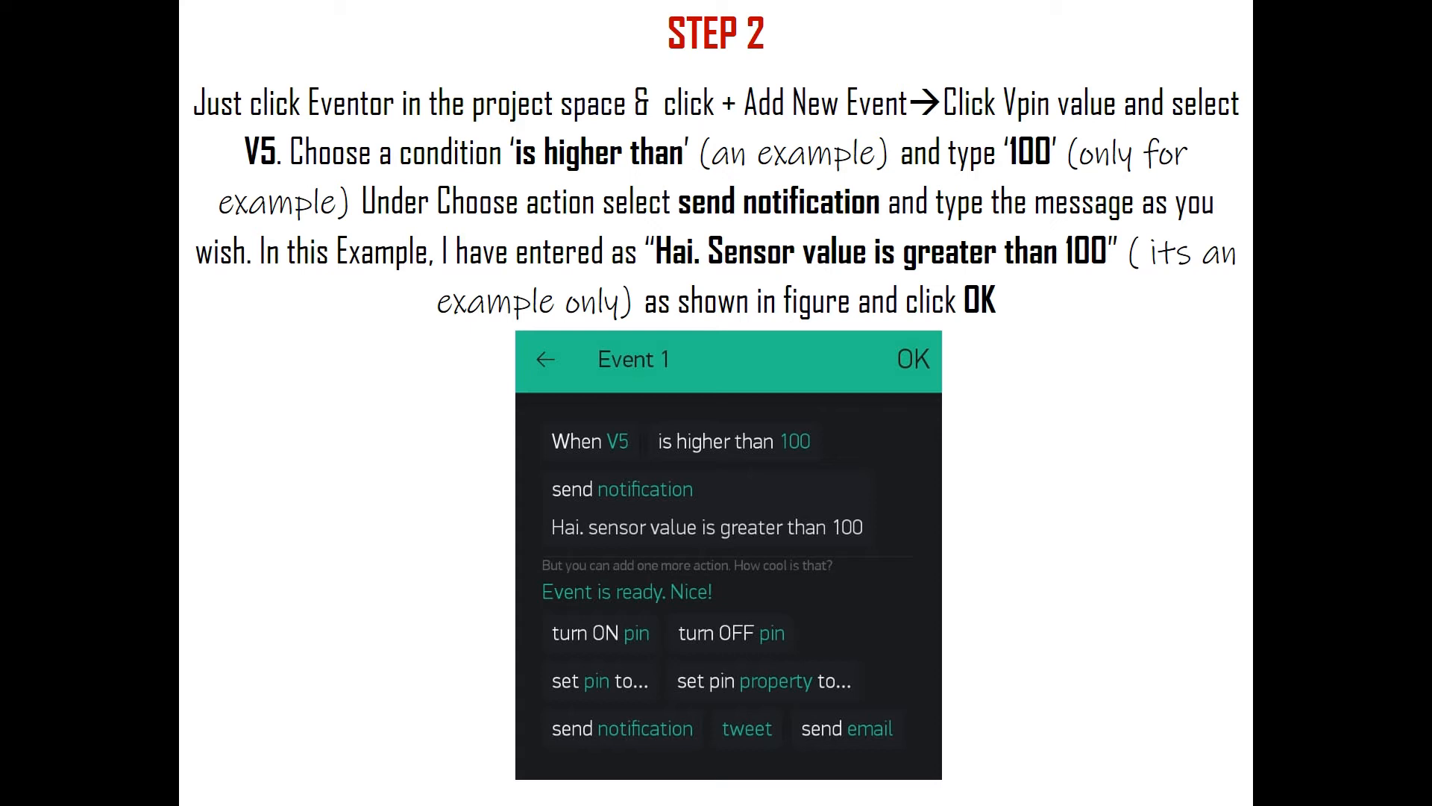
Show the red highlights around V5 and 'Event is ready', then advance to optional Step 3
{"action": "left_click", "coordinate": [623, 441]}
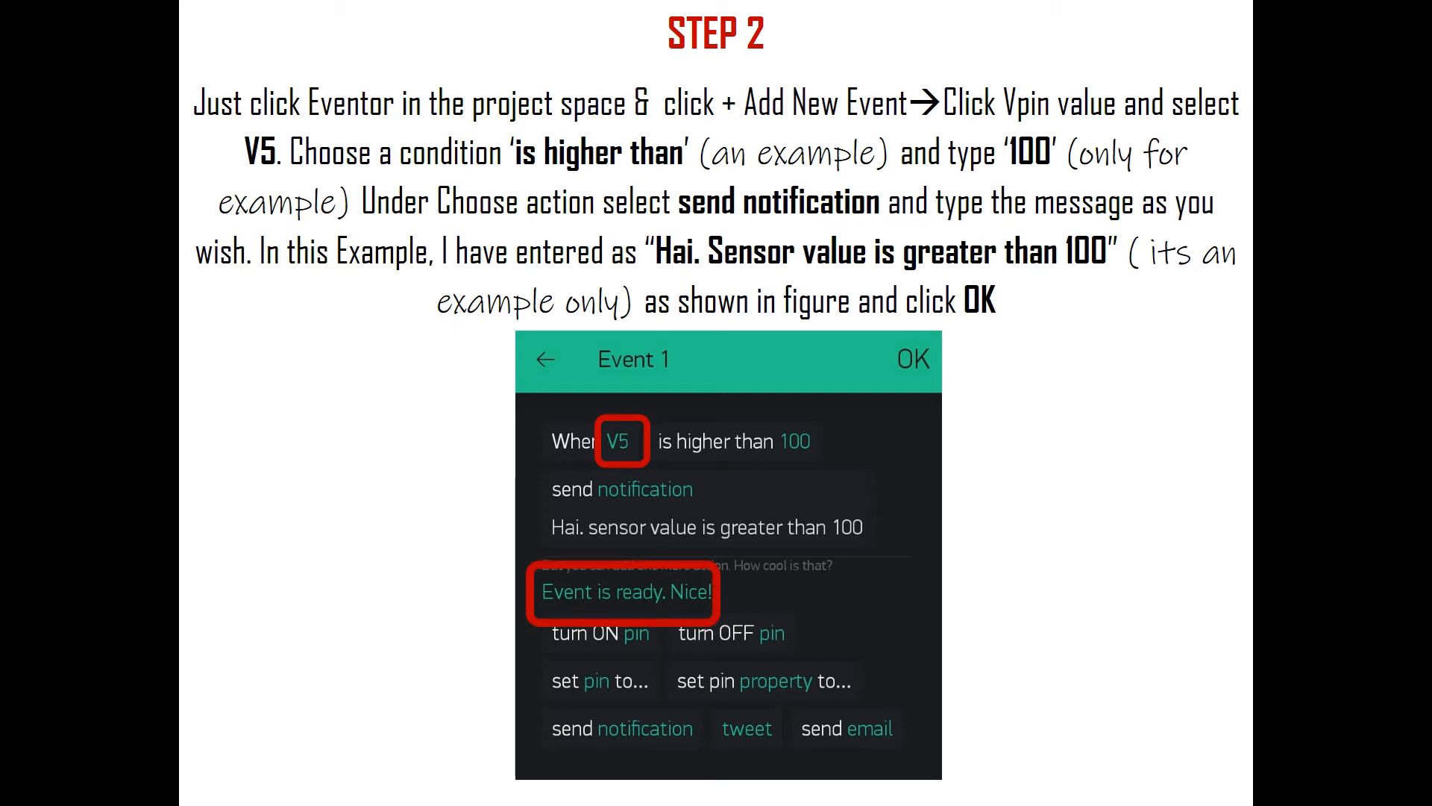
{"action": "left_click", "coordinate": [912, 359]}
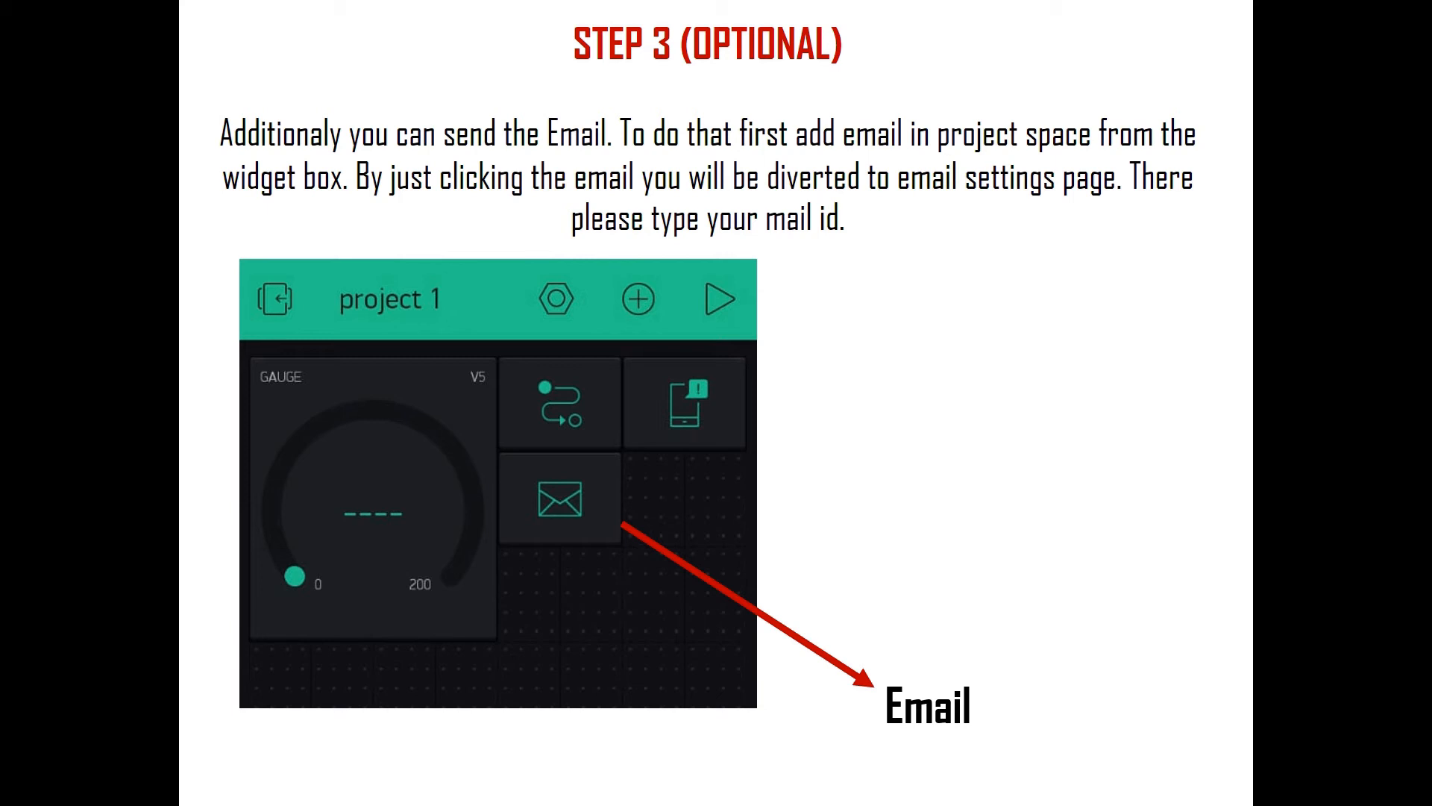
Advance to optional Step 4, where Event 2 emails when V5 exceeds 100
{"action": "left_click", "coordinate": [558, 502]}
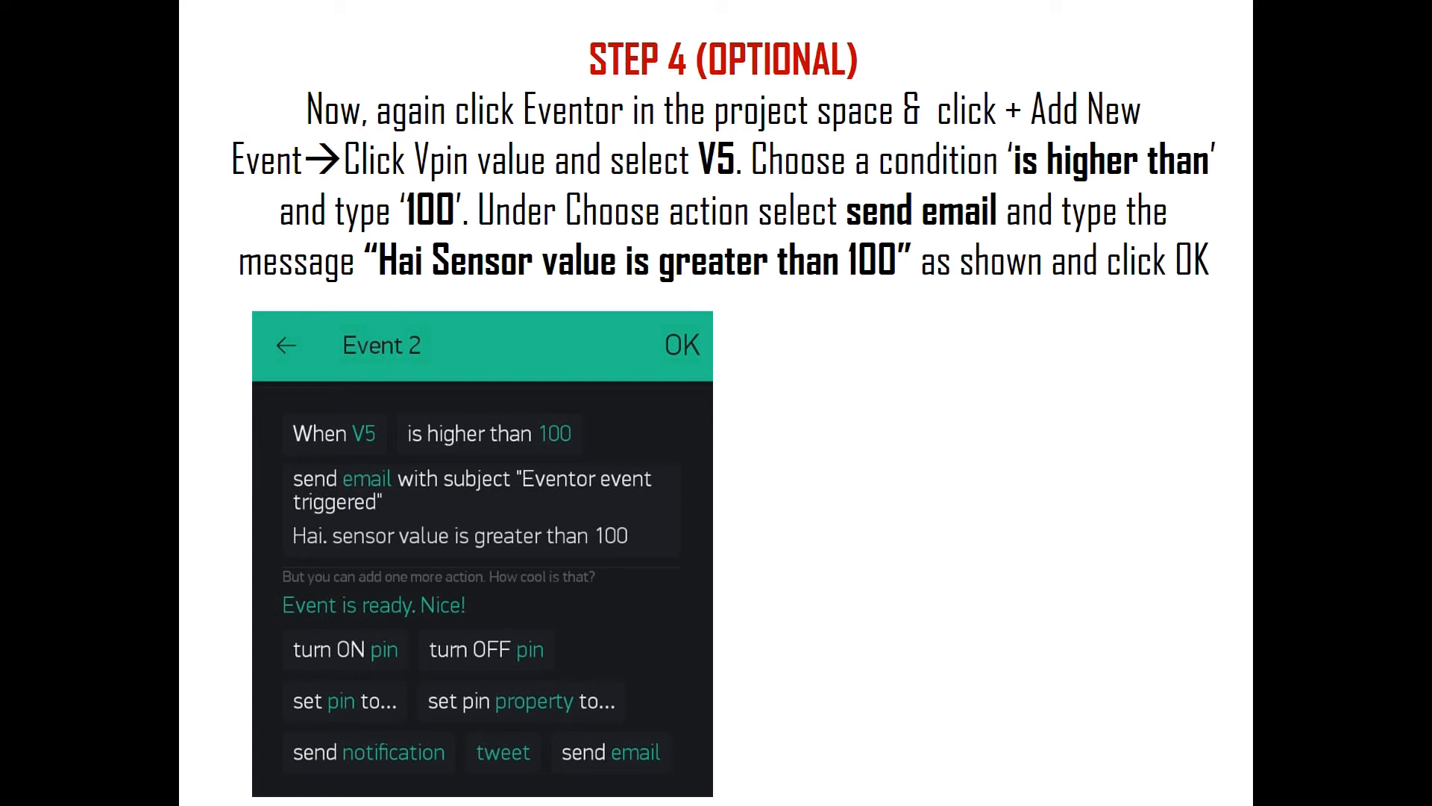
Advance to the Result slide and reveal the red outline around the play icon
{"action": "left_click", "coordinate": [681, 344]}
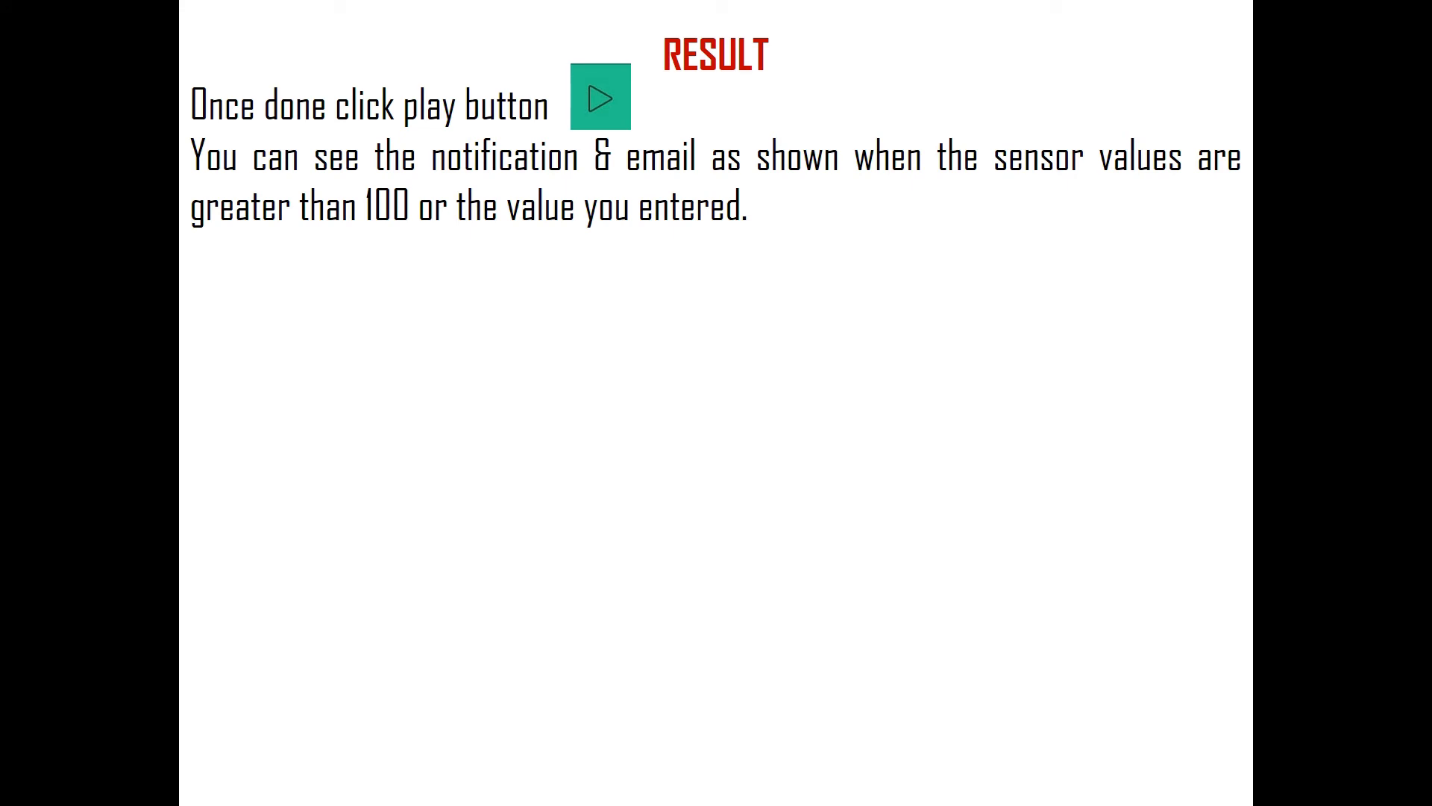
{"action": "left_click", "coordinate": [600, 97]}
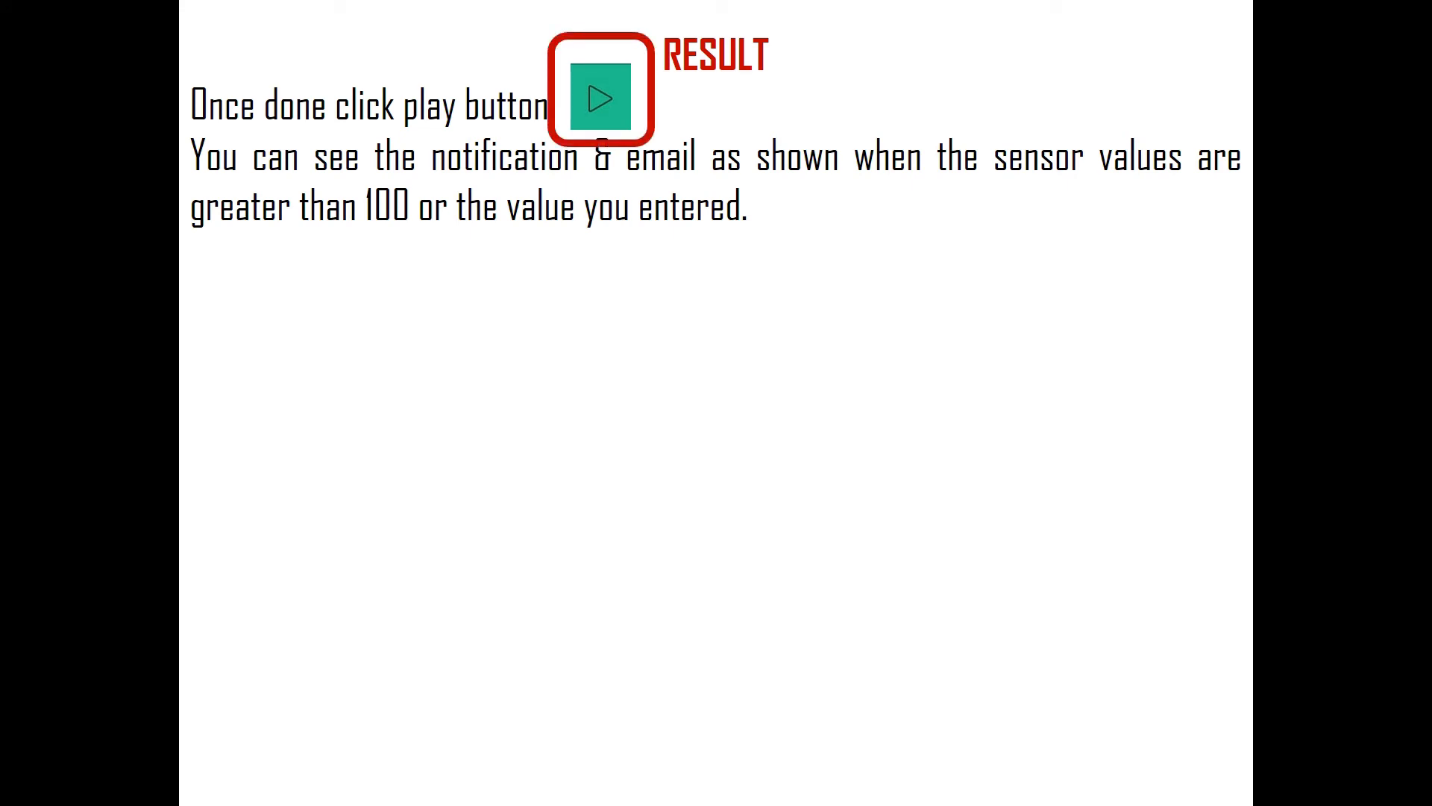